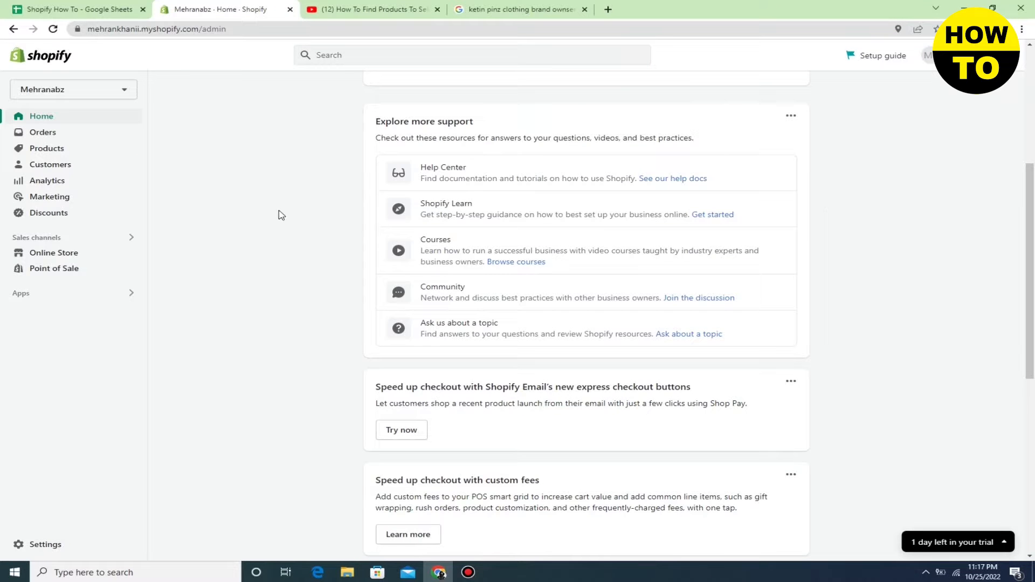
{"action": "mouse_move", "coordinate": [324, 165]}
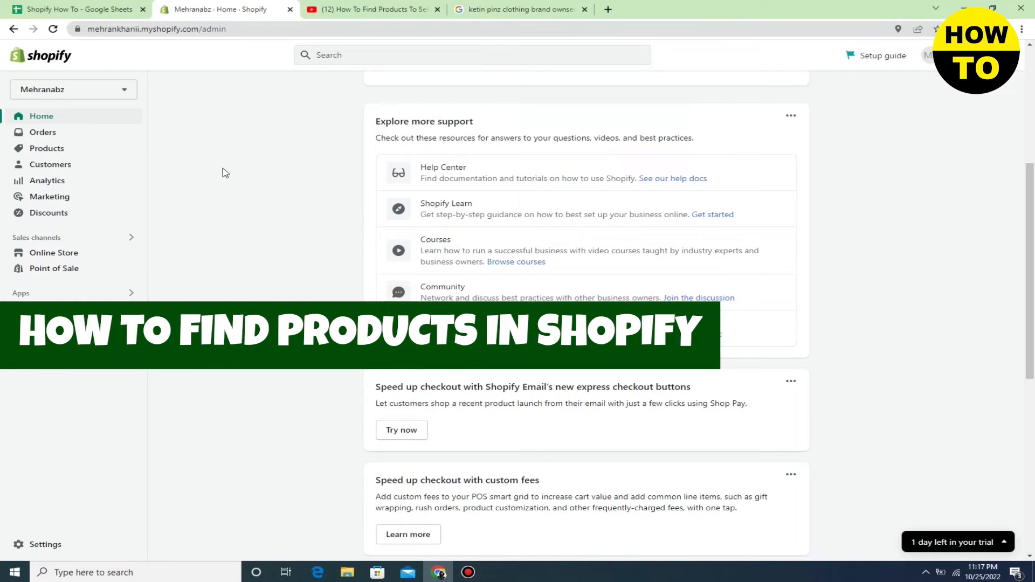
Search Google for 'ali express' and view the results with AliExpress.com at the top
{"action": "left_click", "coordinate": [519, 10]}
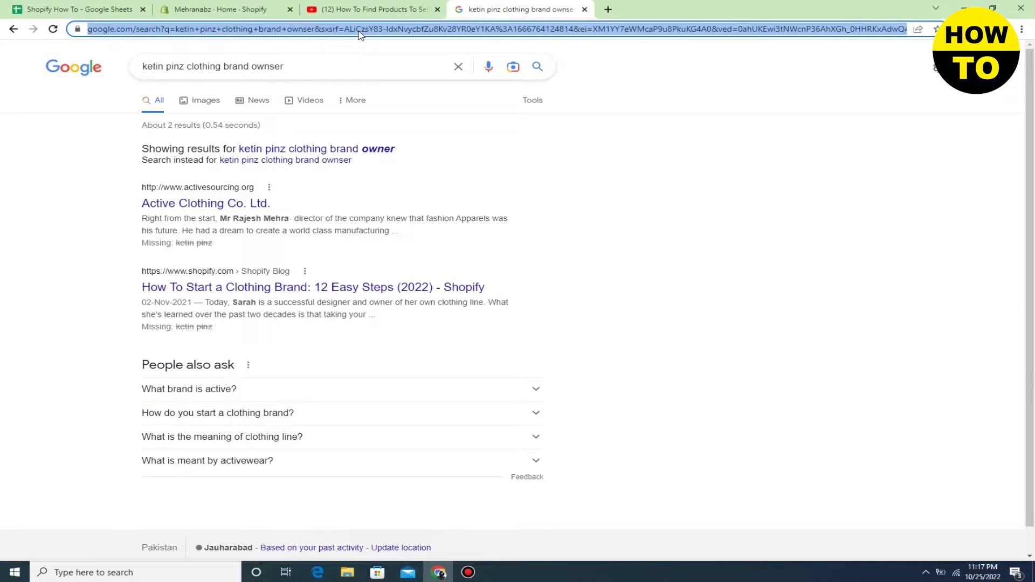
{"action": "type", "text": "ali expre"}
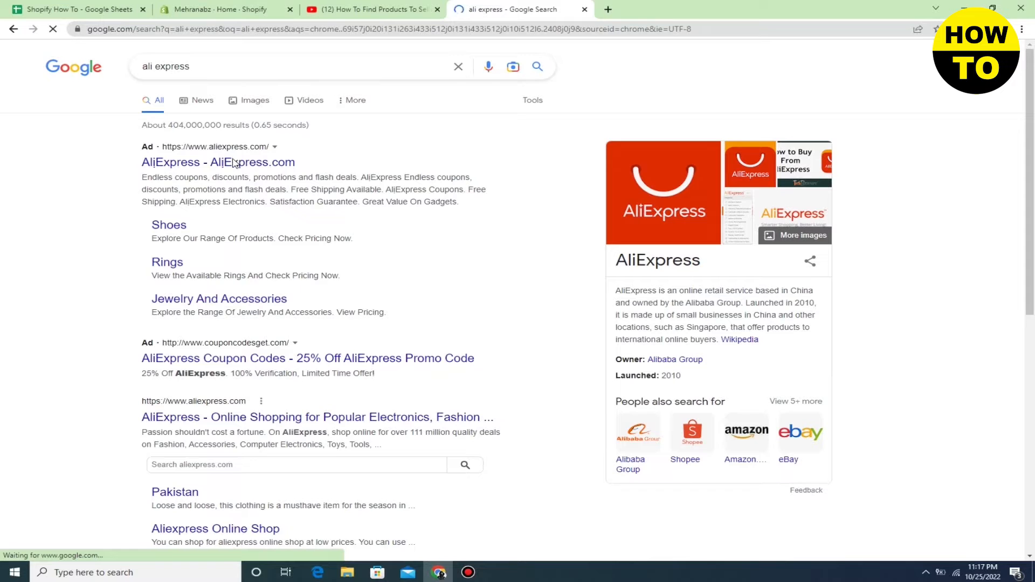
{"action": "scroll", "scroll_direction": "down", "scroll_amount": 3}
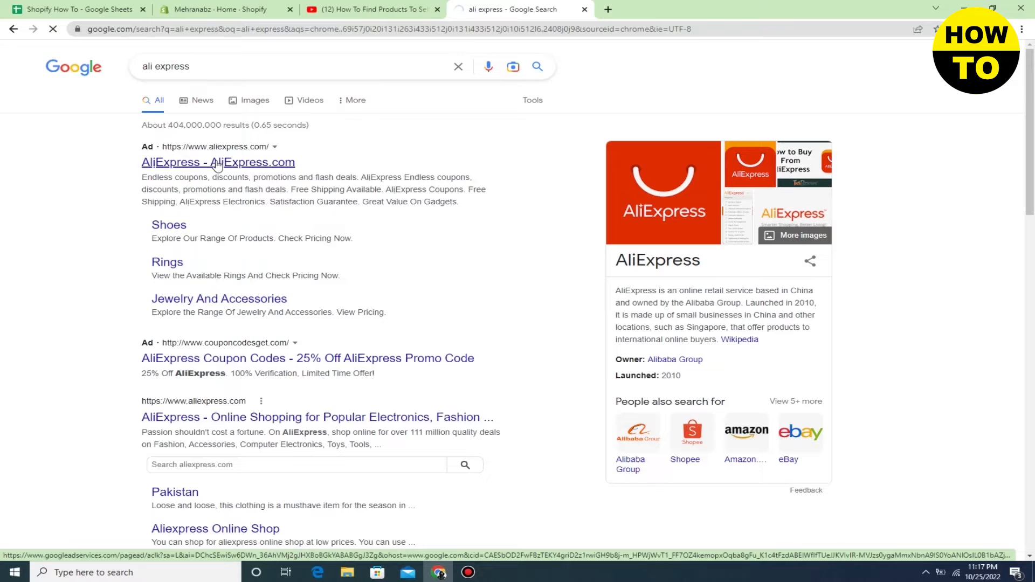
Go to AliExpress.com from the results, dismiss the welcome coupon popup and reach Super Deals
{"action": "left_click", "coordinate": [216, 162]}
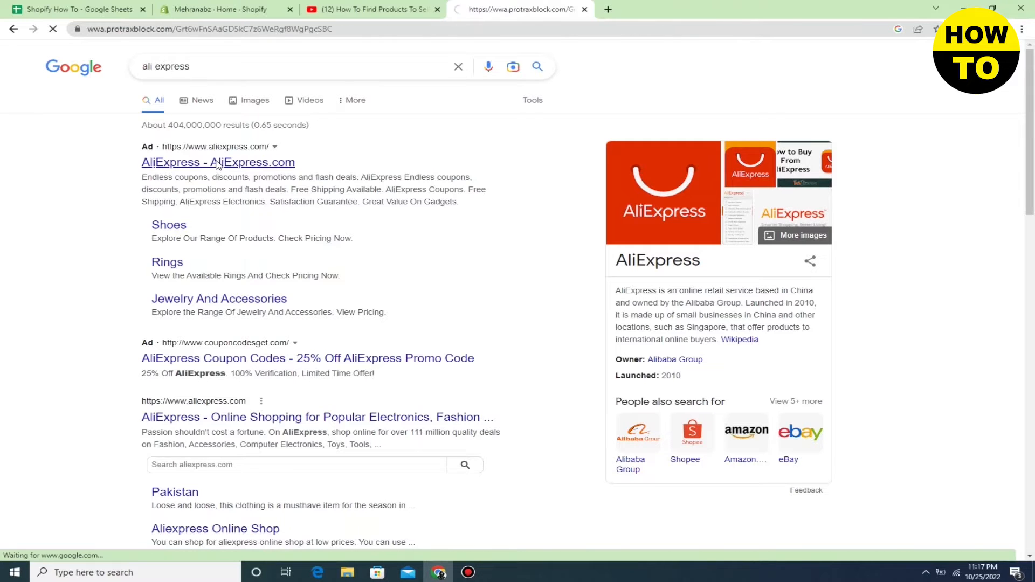
{"action": "left_click", "coordinate": [217, 161]}
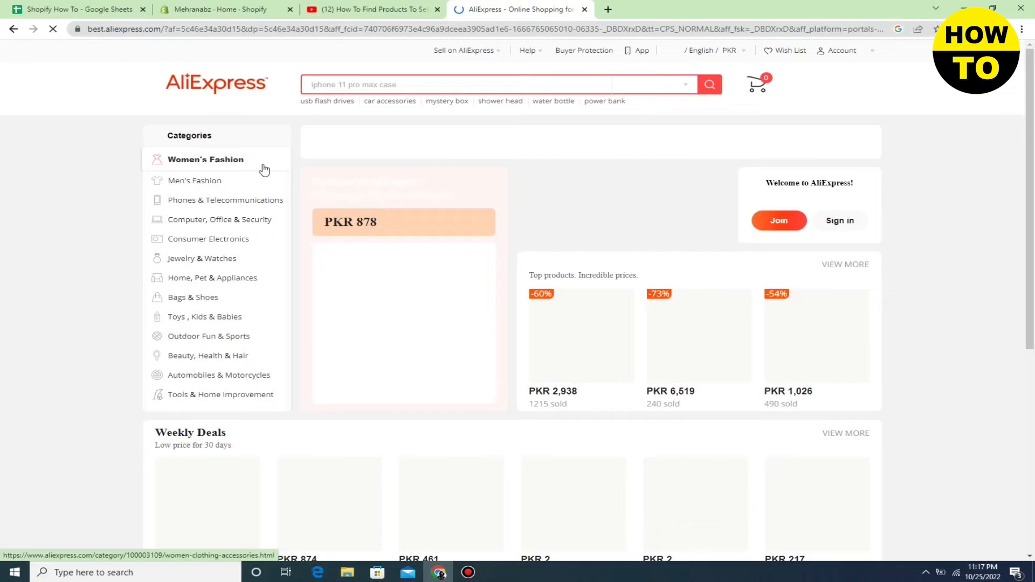
{"action": "mouse_move", "coordinate": [205, 160]}
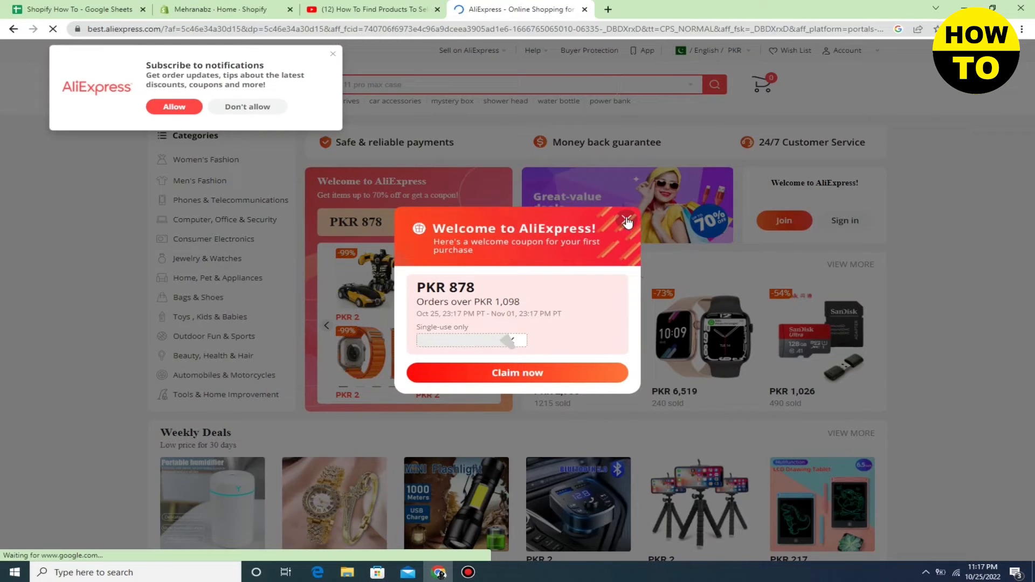
{"action": "left_click", "coordinate": [626, 220]}
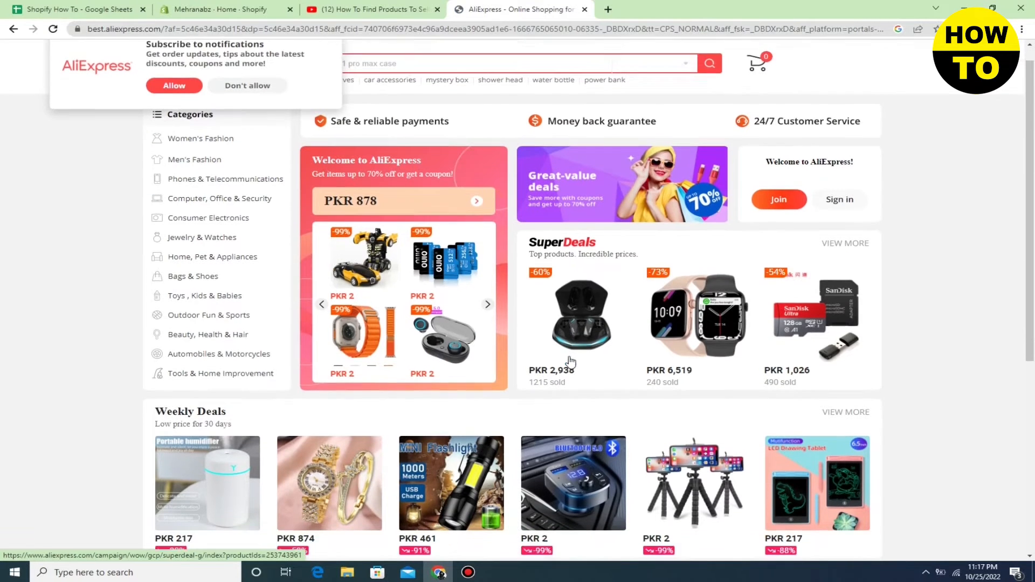
{"action": "scroll", "scroll_direction": "down", "scroll_amount": 3}
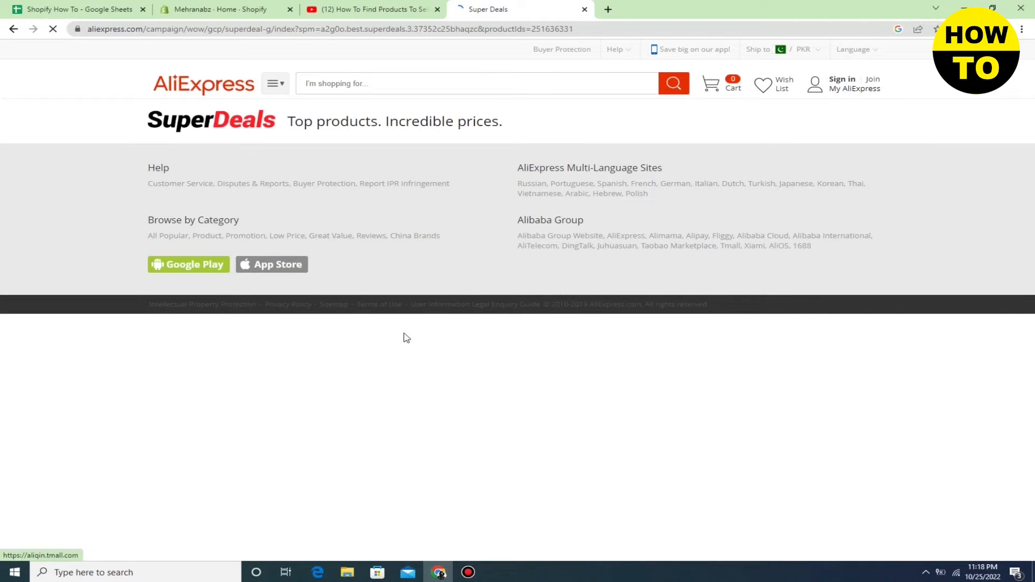
{"action": "mouse_move", "coordinate": [295, 297]}
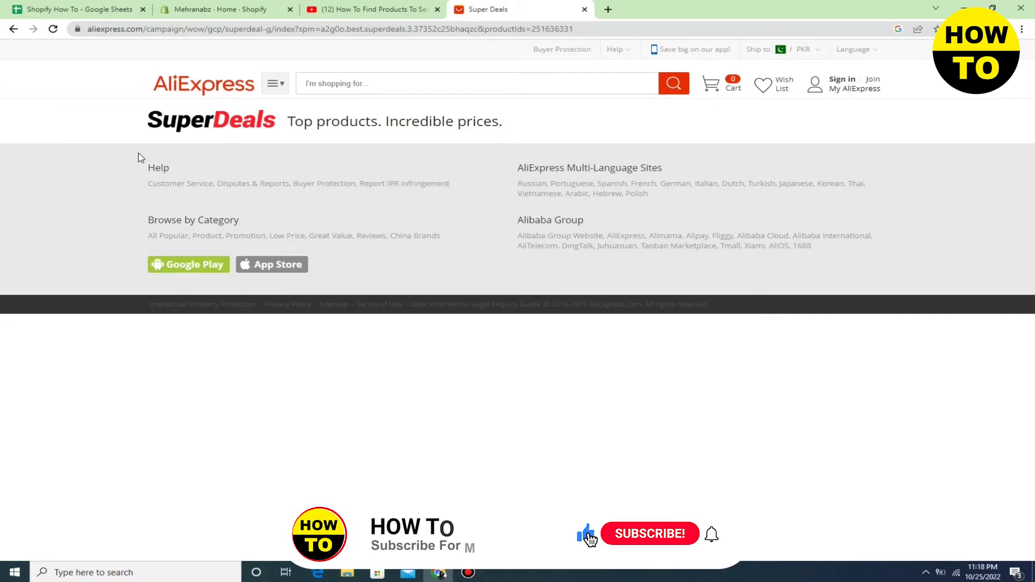
{"action": "mouse_move", "coordinate": [169, 236]}
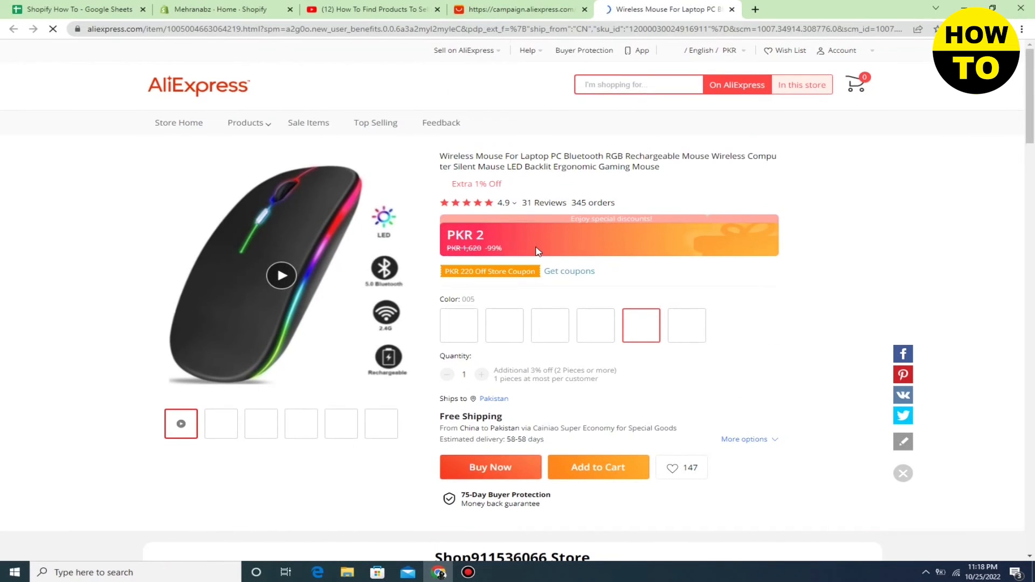
Show the mouse listing's specifications: brand ZSUXTC, 1600 DPI, Bluetooth wireless type
{"action": "scroll", "scroll_direction": "down", "scroll_amount": 3}
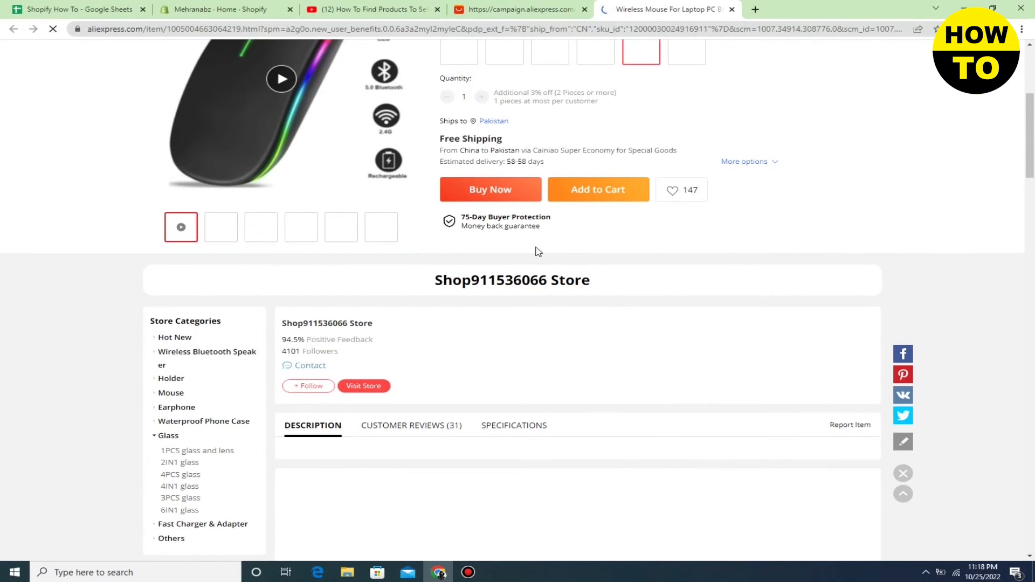
{"action": "scroll", "scroll_direction": "down", "scroll_amount": 3}
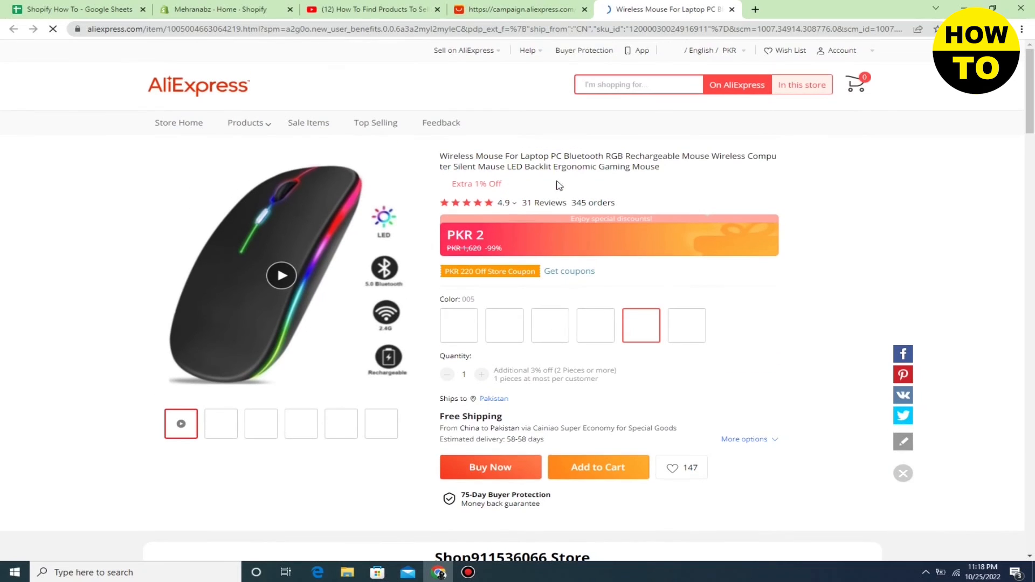
{"action": "scroll", "scroll_direction": "down", "scroll_amount": 3}
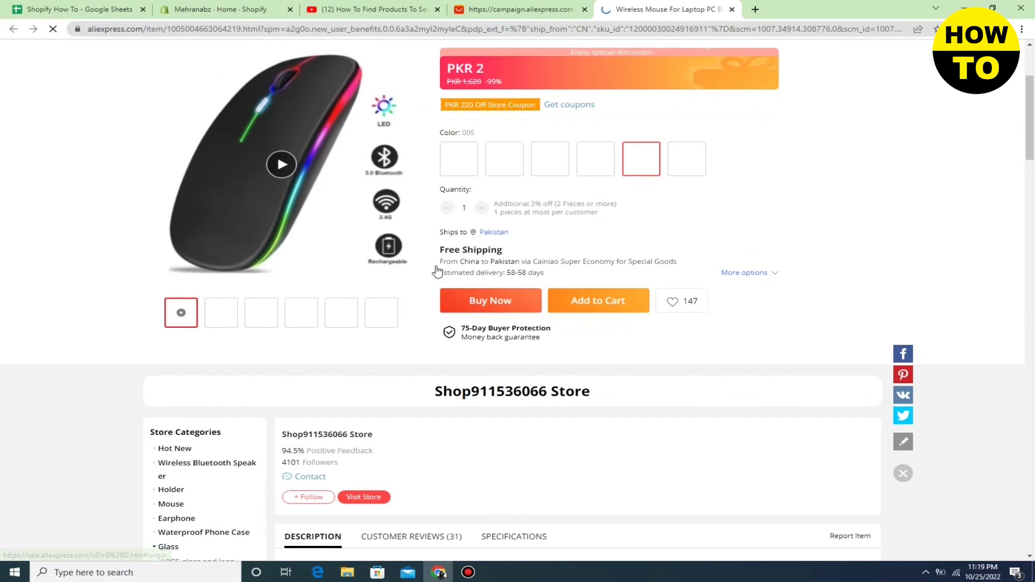
{"action": "scroll", "scroll_direction": "down", "scroll_amount": 3}
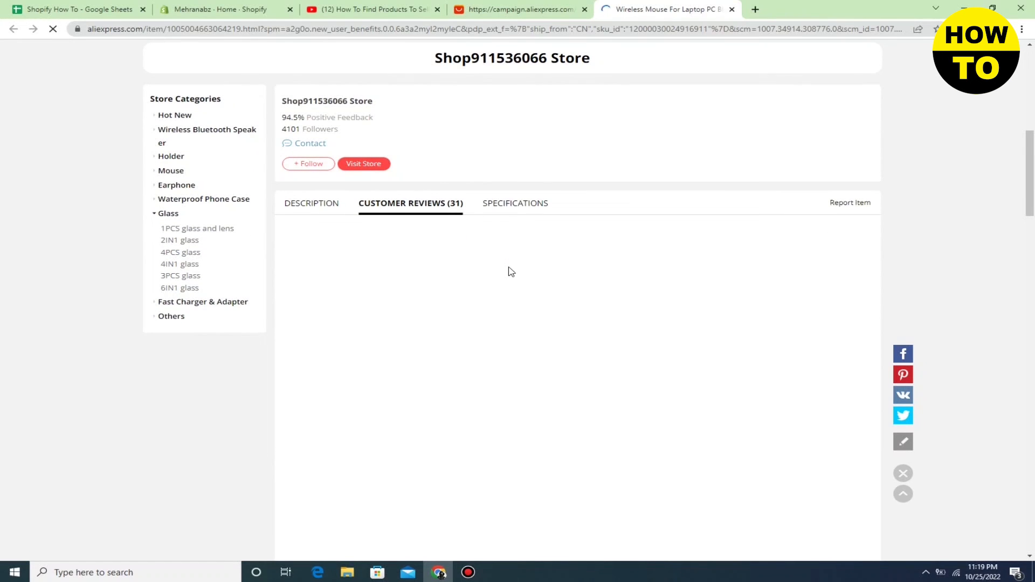
{"action": "left_click", "coordinate": [515, 202]}
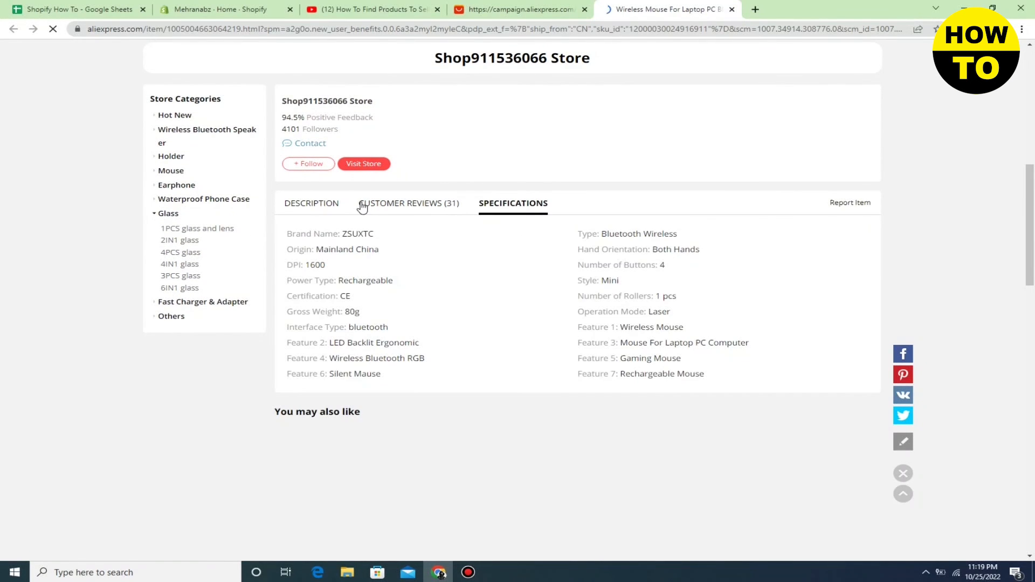